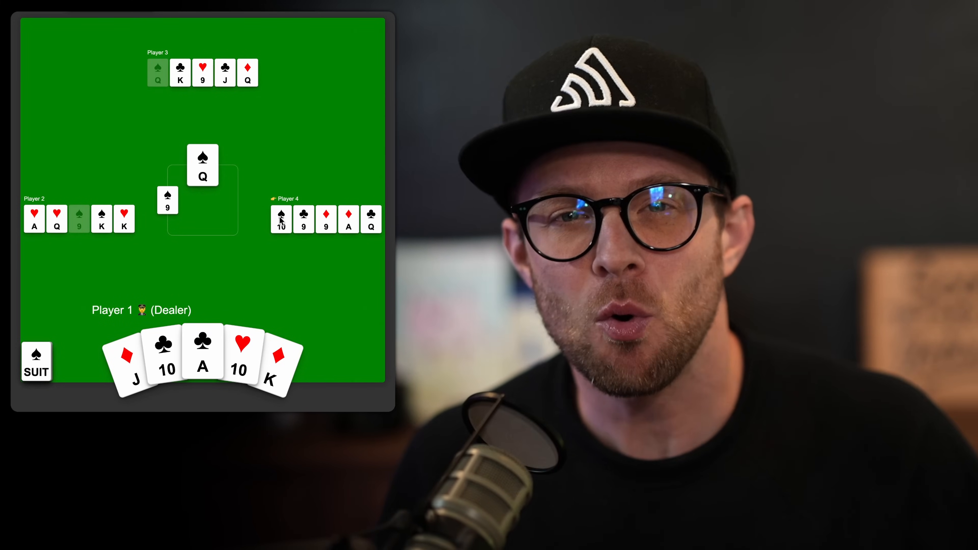
Step: Play the ace of clubs and ten of clubs from Player 1's hand into the trick
left_click(201, 355)
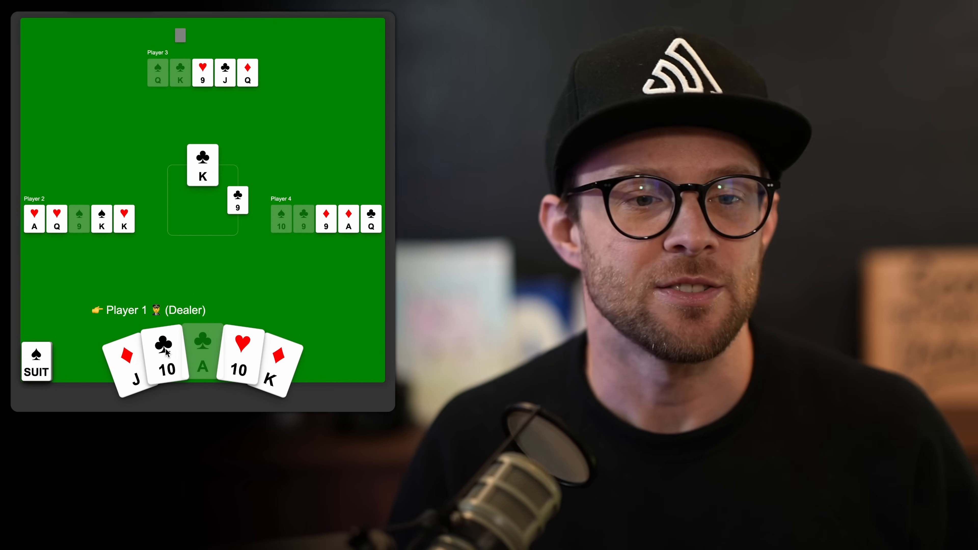
left_click(165, 356)
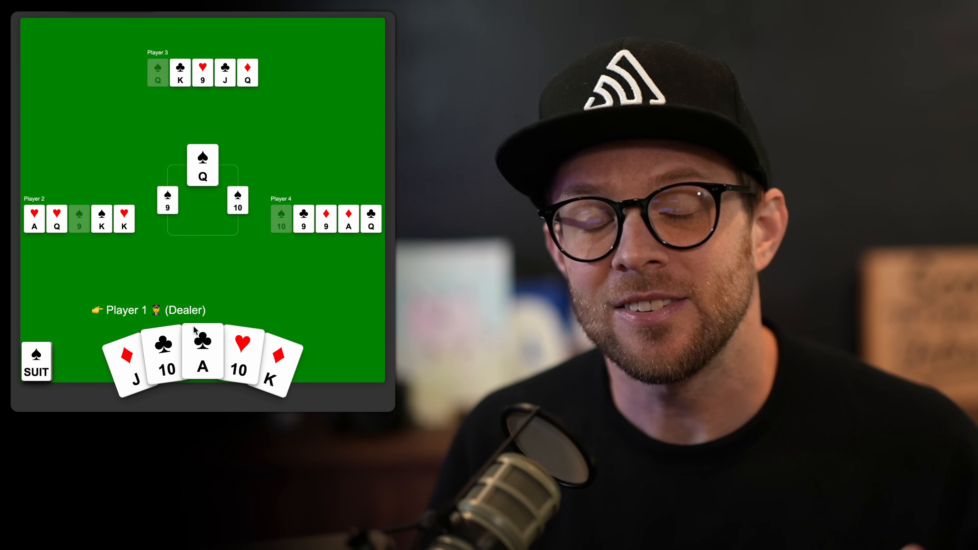
left_click(202, 351)
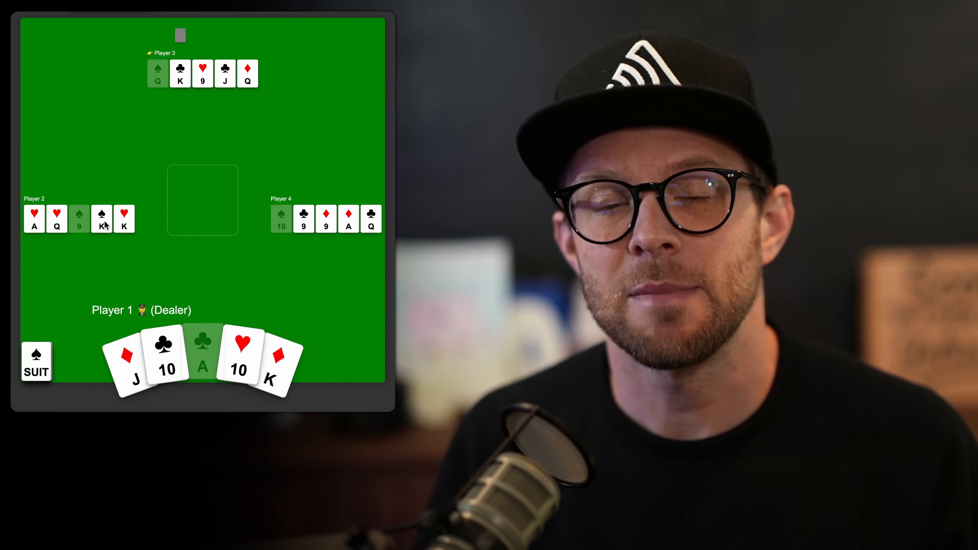
mouse_move(248, 102)
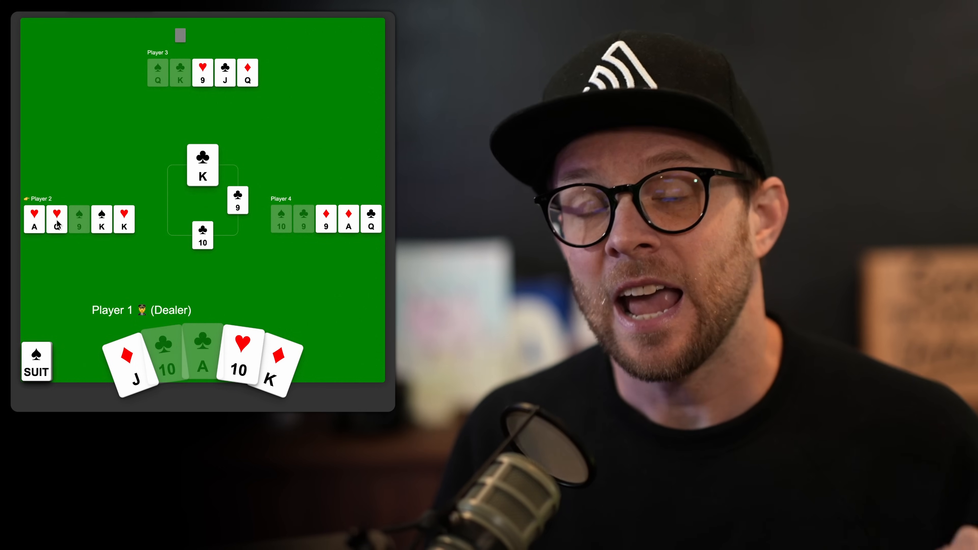
Step: Play the ten of hearts and the following cards into the centre trick
left_click(57, 219)
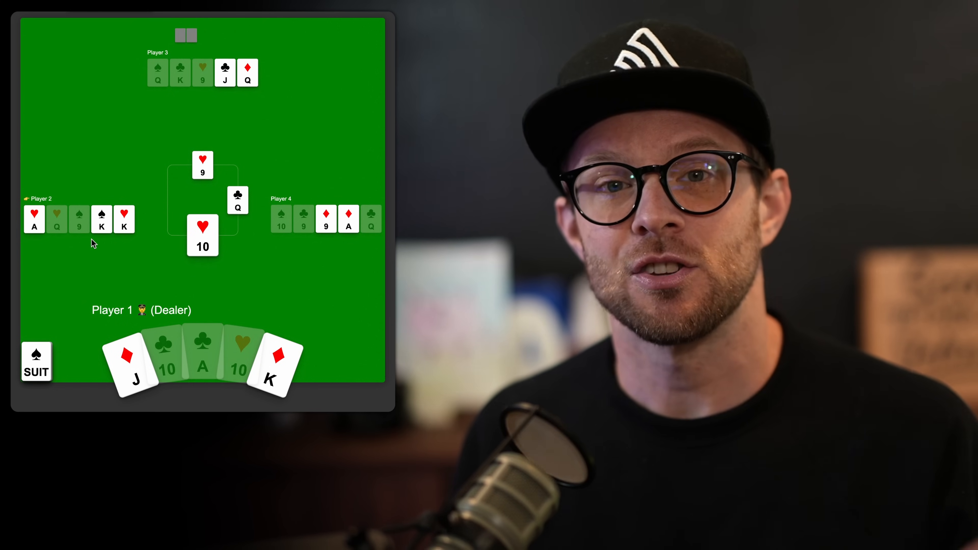
left_click(102, 219)
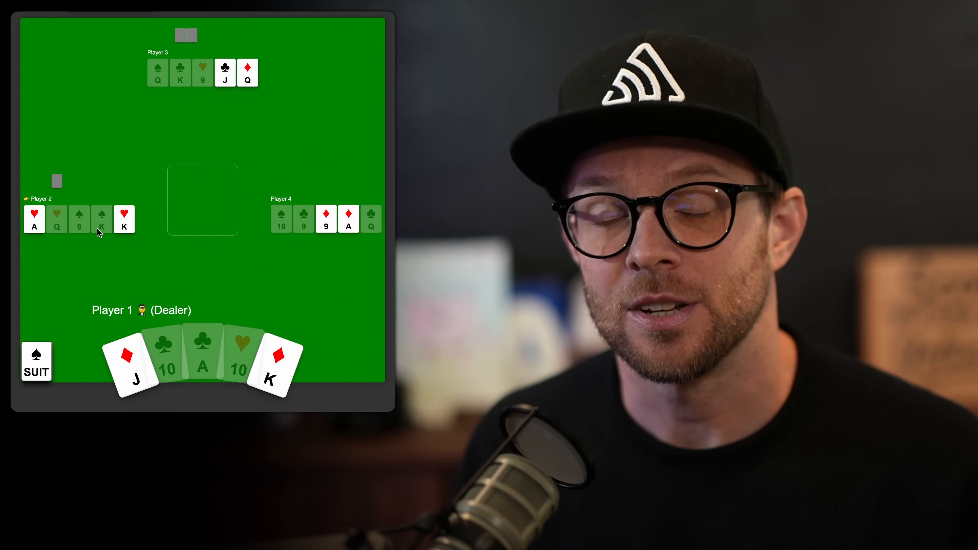
left_click(123, 219)
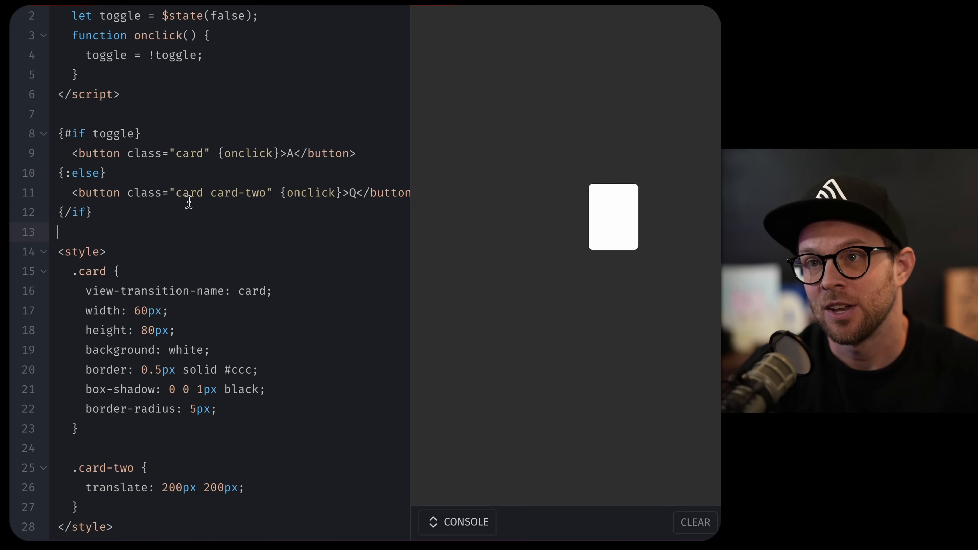
Step: Point out the card class and shared view-transition-name, then toggle the preview card to the top-left
double_click(189, 153)
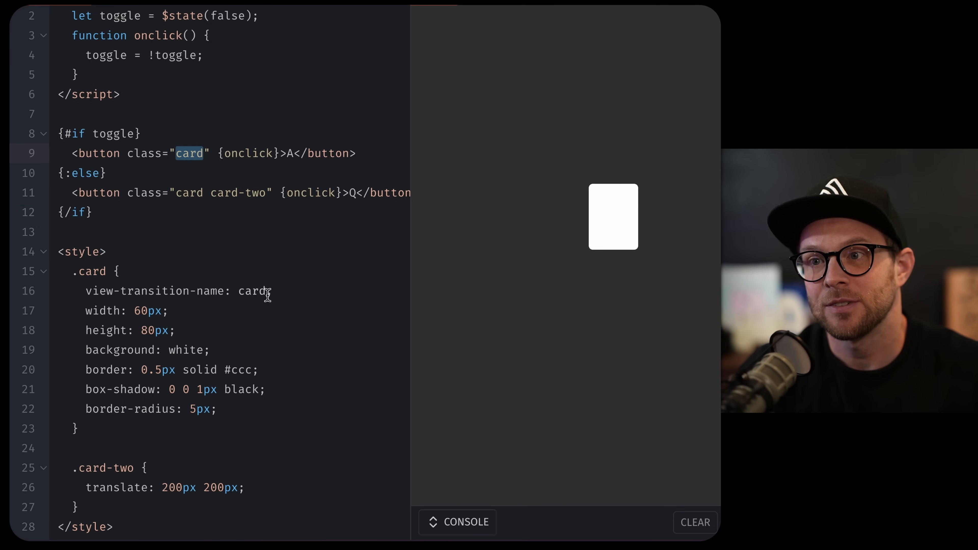
triple_click(162, 291)
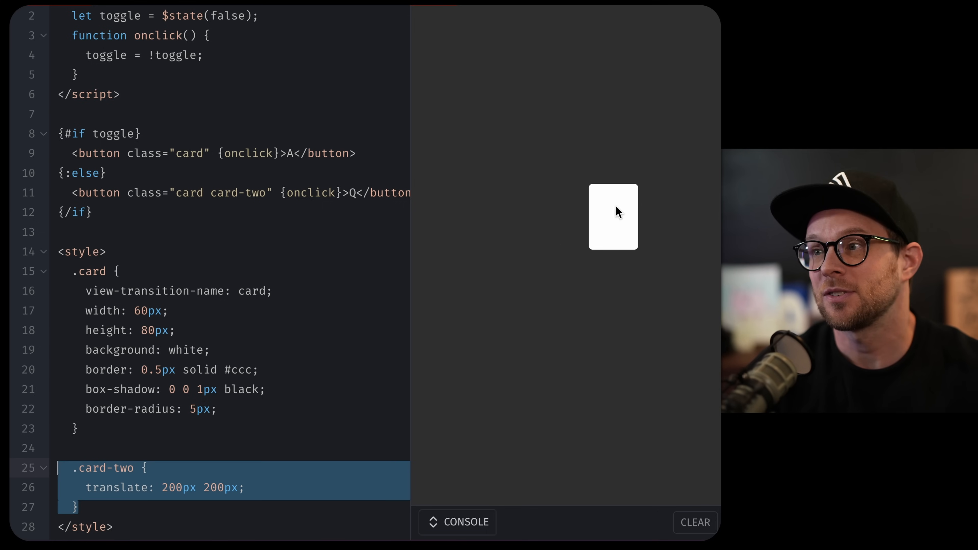
left_click(617, 213)
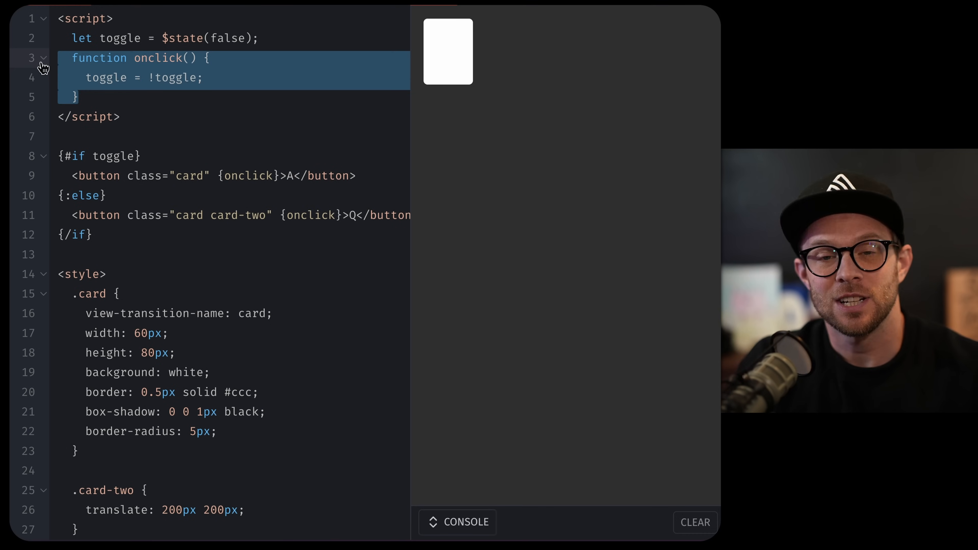
Step: Wrap toggle = !toggle in document.startViewTransition(() => { ... }) and test the animated card toggle
left_click(245, 58)
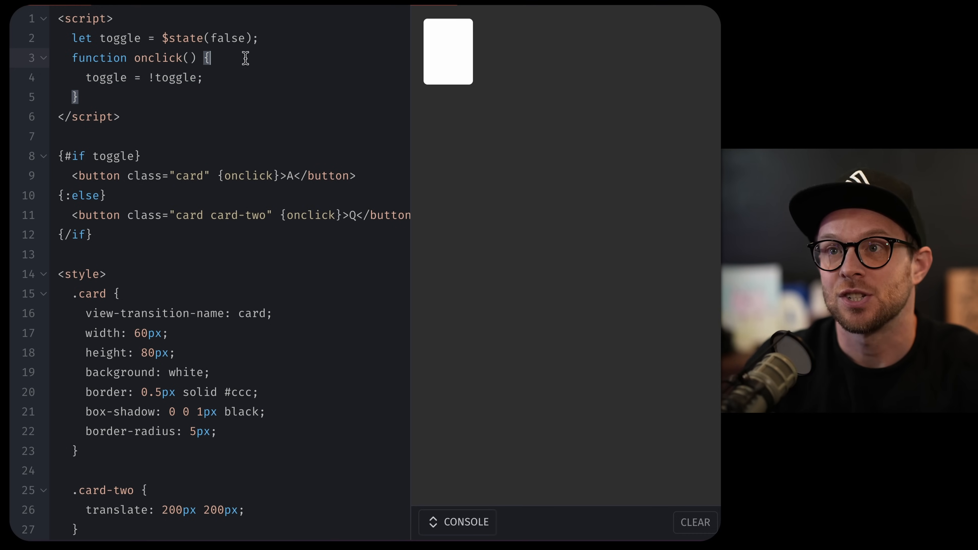
type("document.star")
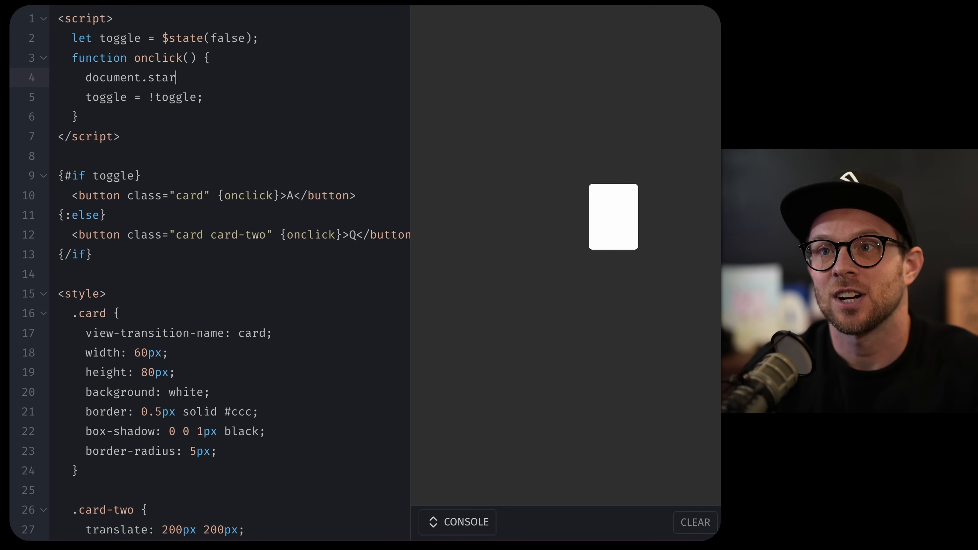
type("tViewTr")
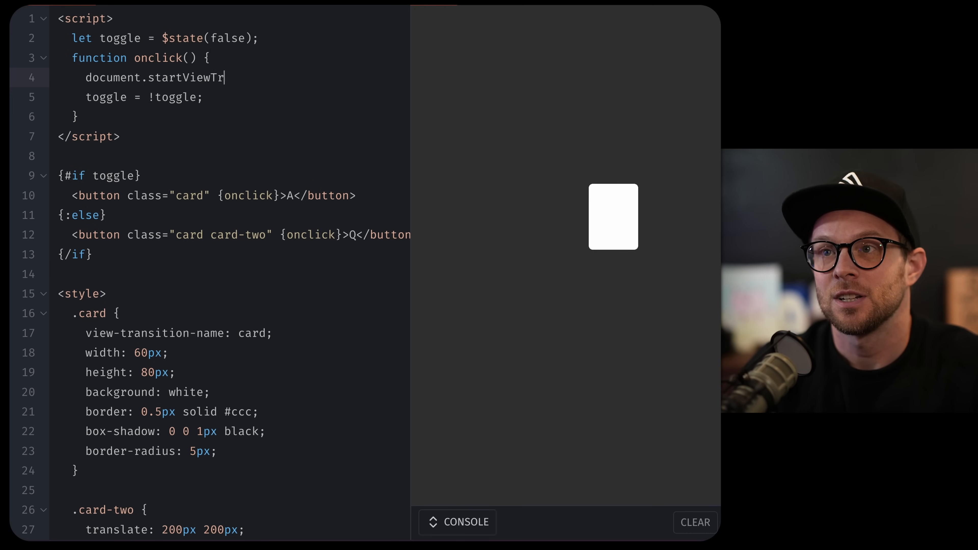
type("ansition()")
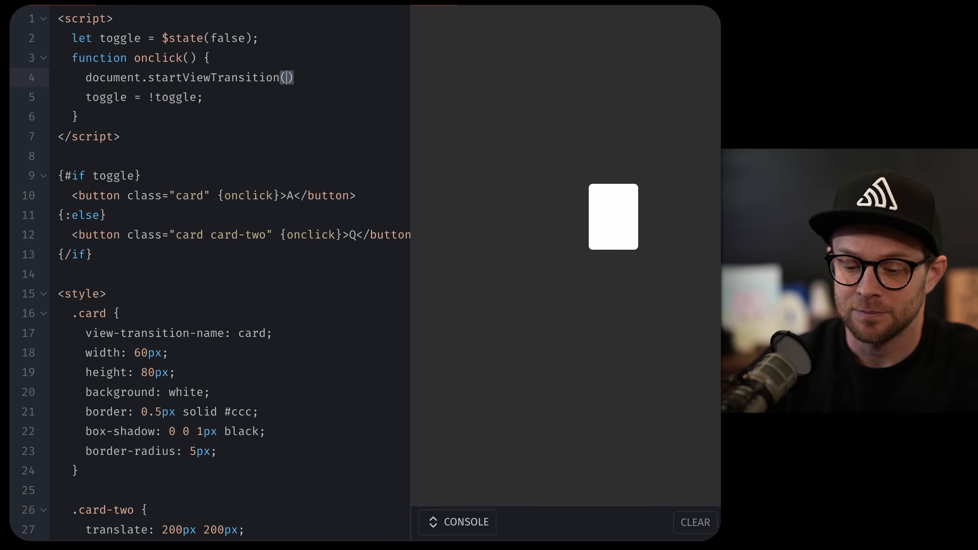
type("() => {")
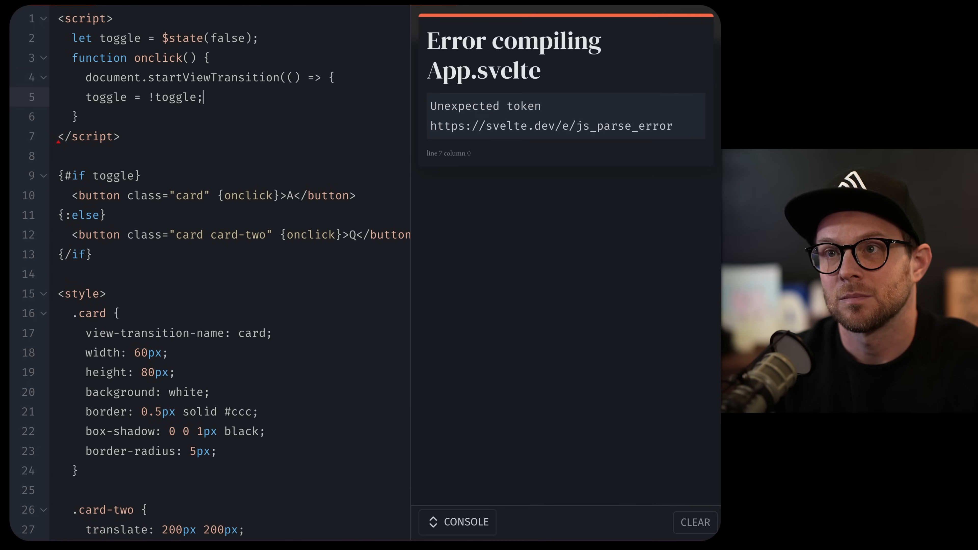
type("});")
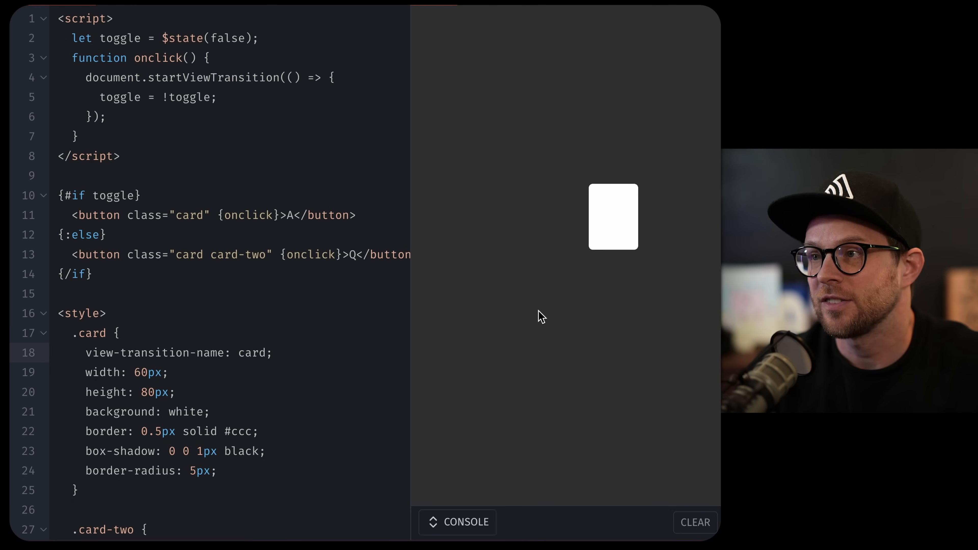
left_click(613, 219)
type("translate: 200px 200px;")
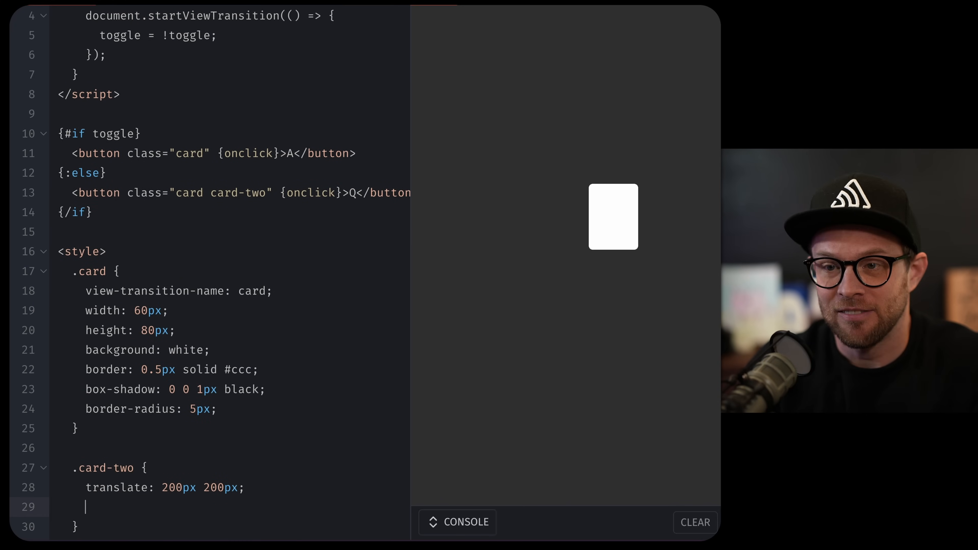
Step: Add scale: 3 and background: red to .card-two so the preview shows a large red Q card
type("sca")
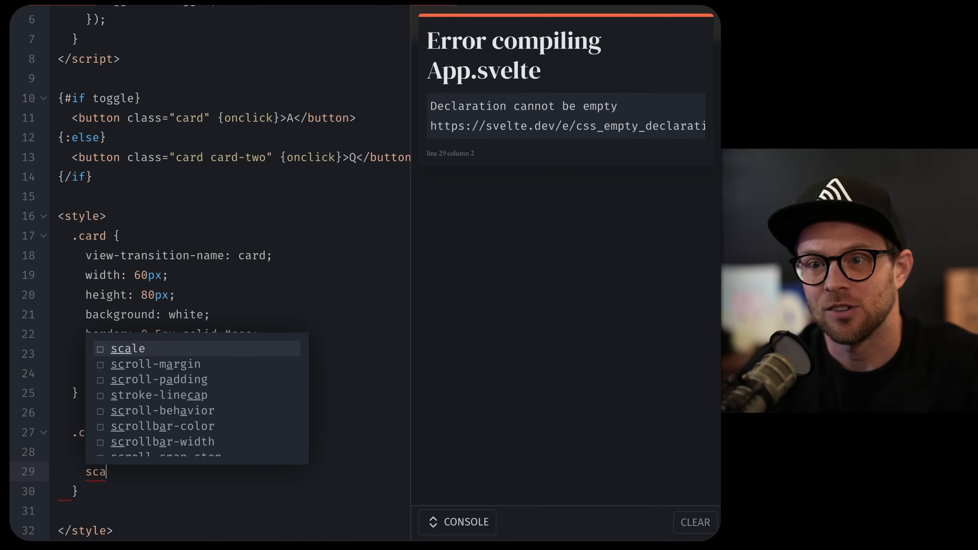
type("le: 3;")
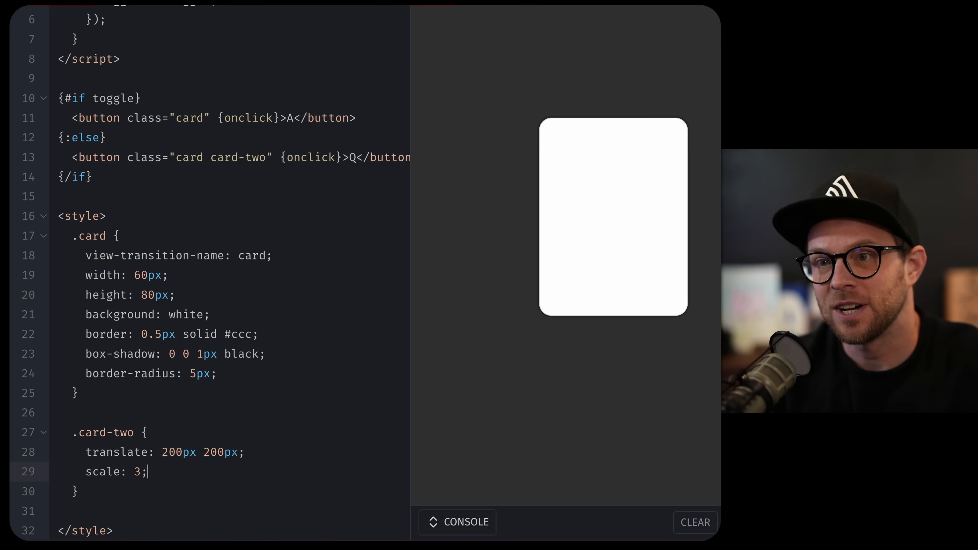
type("background: red;")
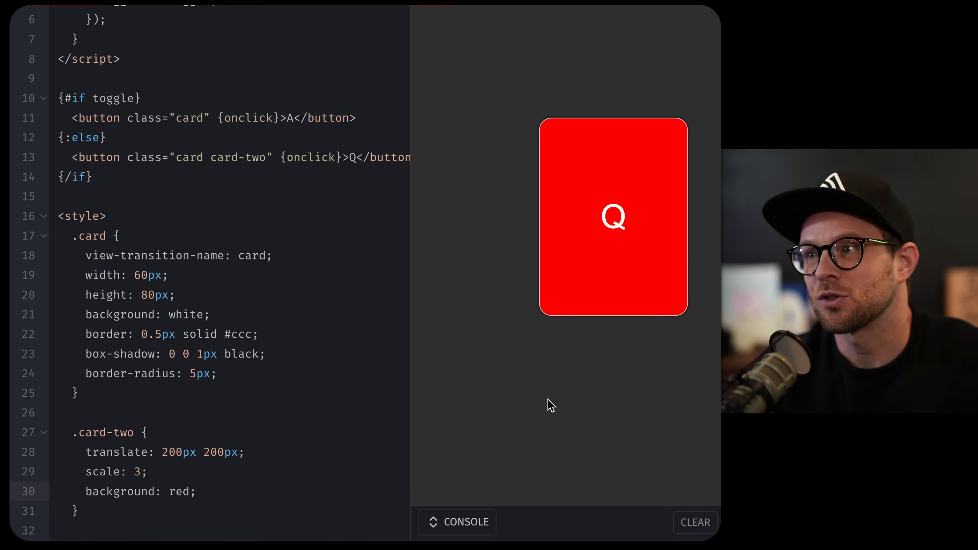
left_click(613, 219)
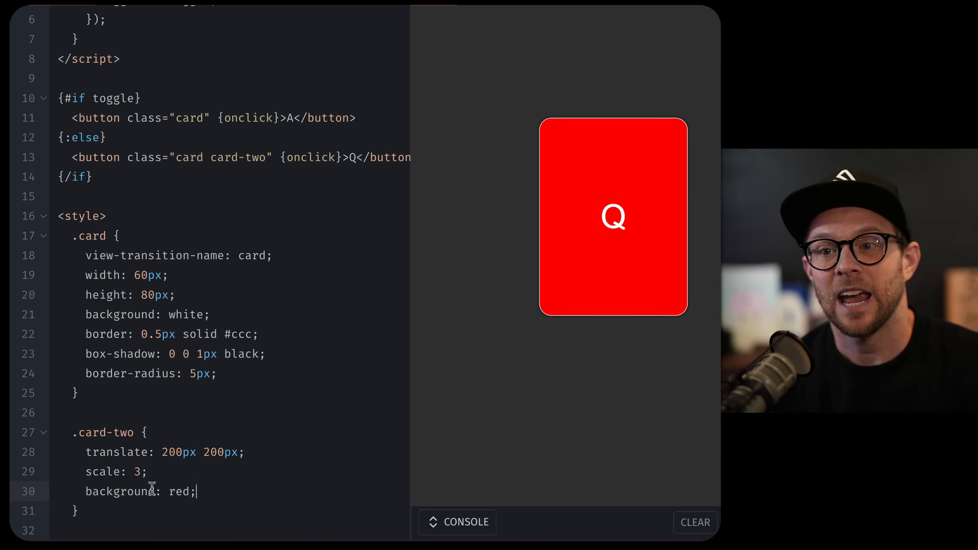
left_click_drag(84, 452, 195, 492)
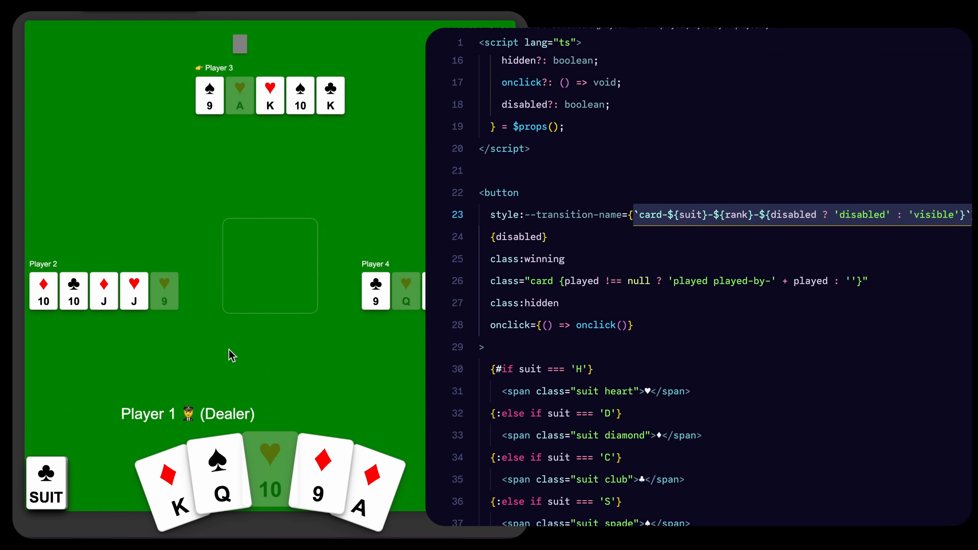
mouse_move(264, 253)
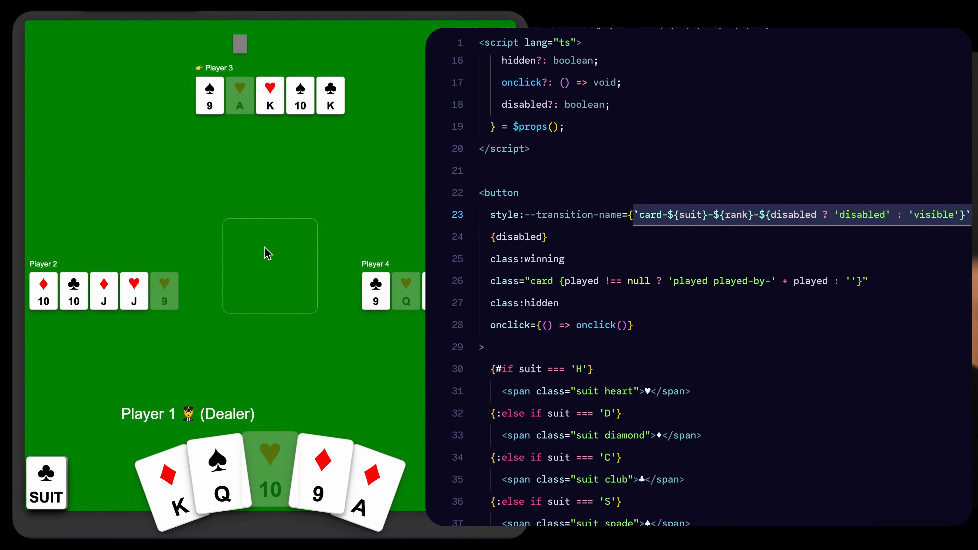
mouse_move(191, 118)
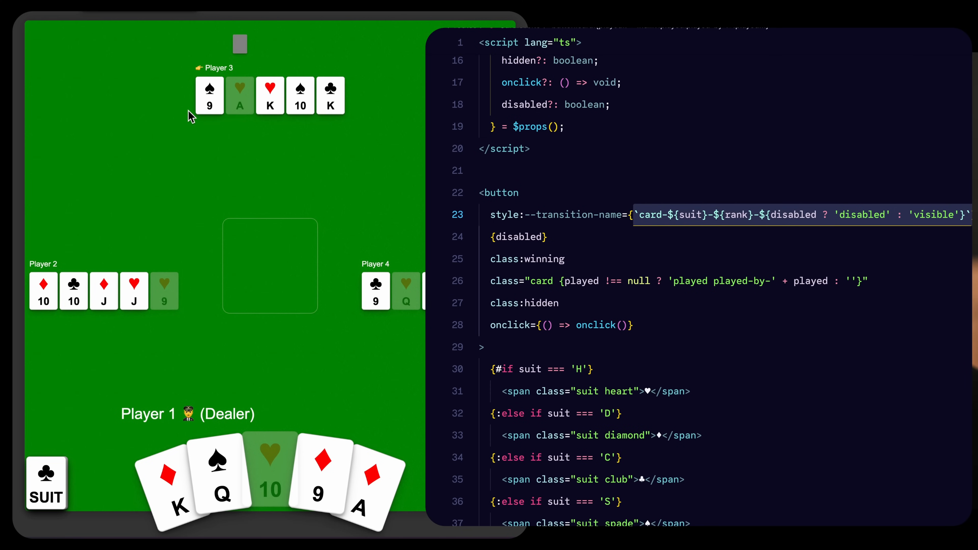
mouse_move(201, 101)
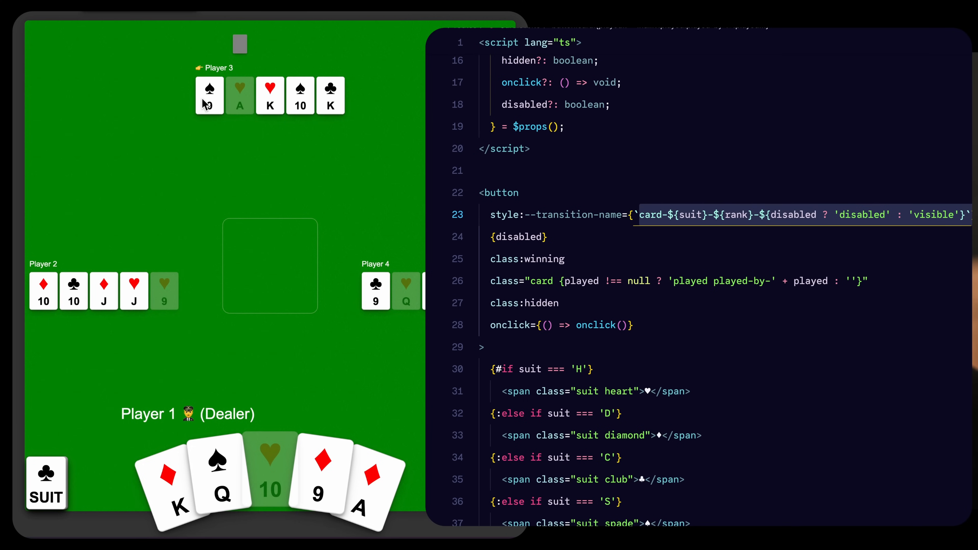
Step: Play Player 3's 9 of spades, then show the .card rule setting view-transition-name from --transition-name
left_click(209, 95)
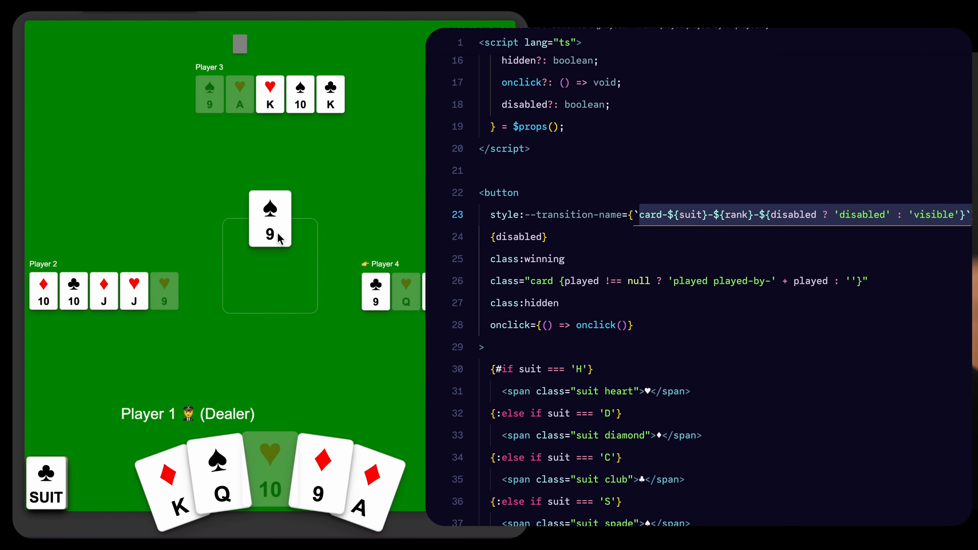
mouse_move(205, 92)
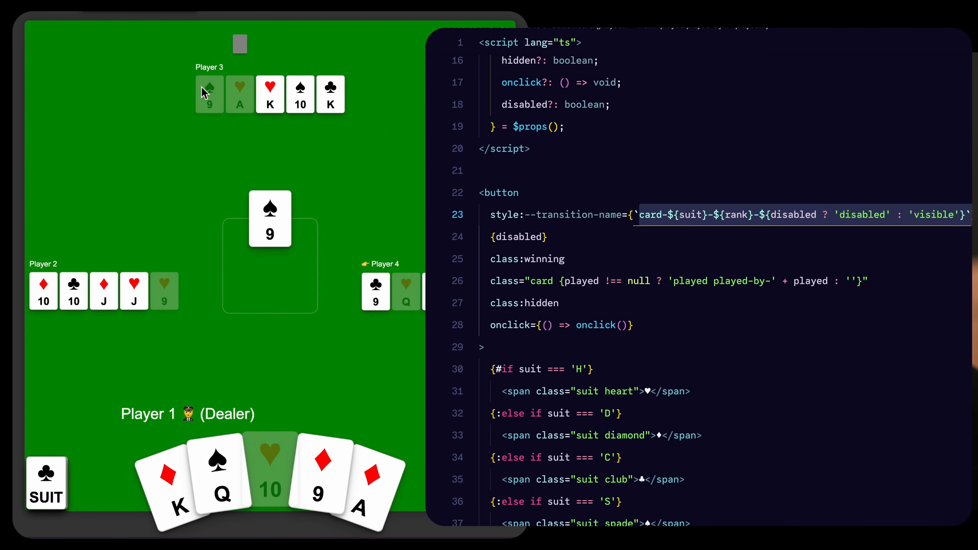
double_click(502, 193)
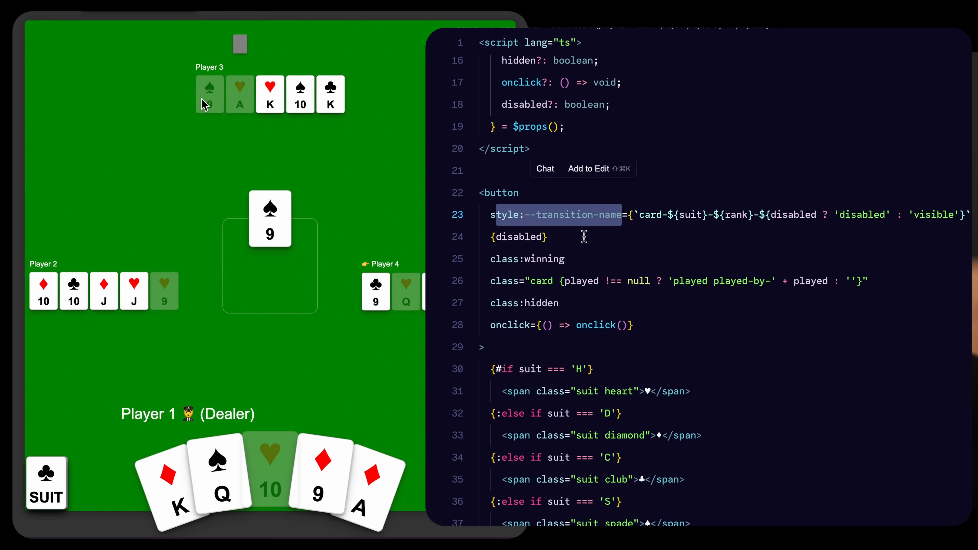
scroll("down", 3)
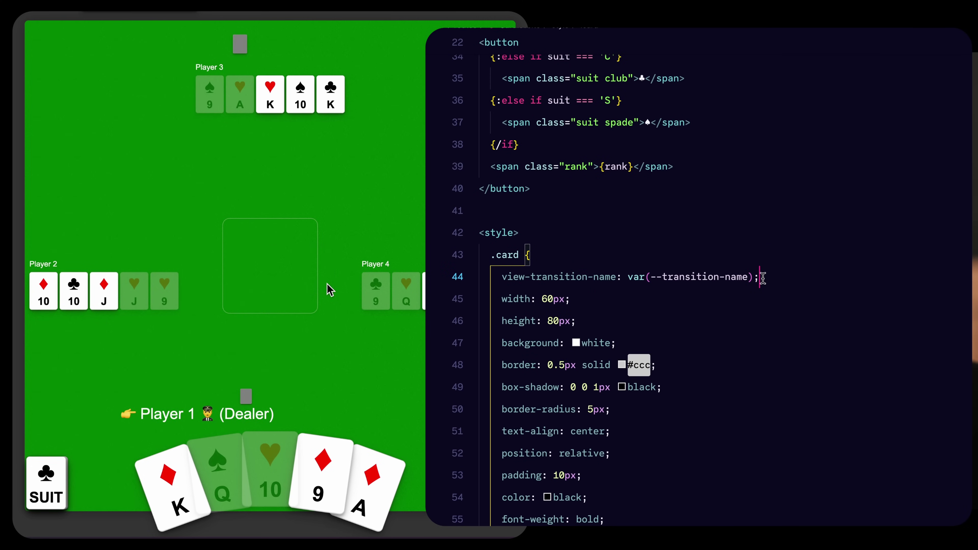
mouse_move(241, 407)
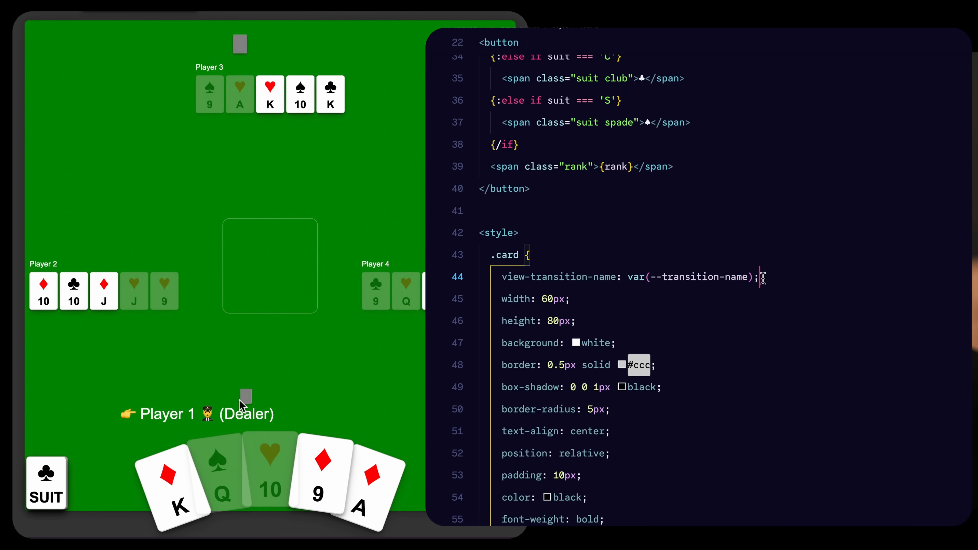
mouse_move(225, 345)
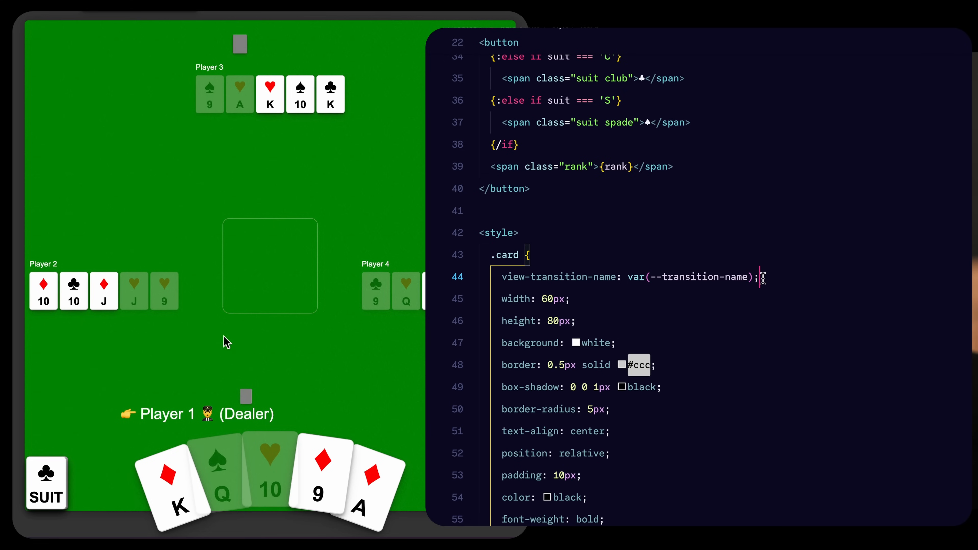
mouse_move(303, 316)
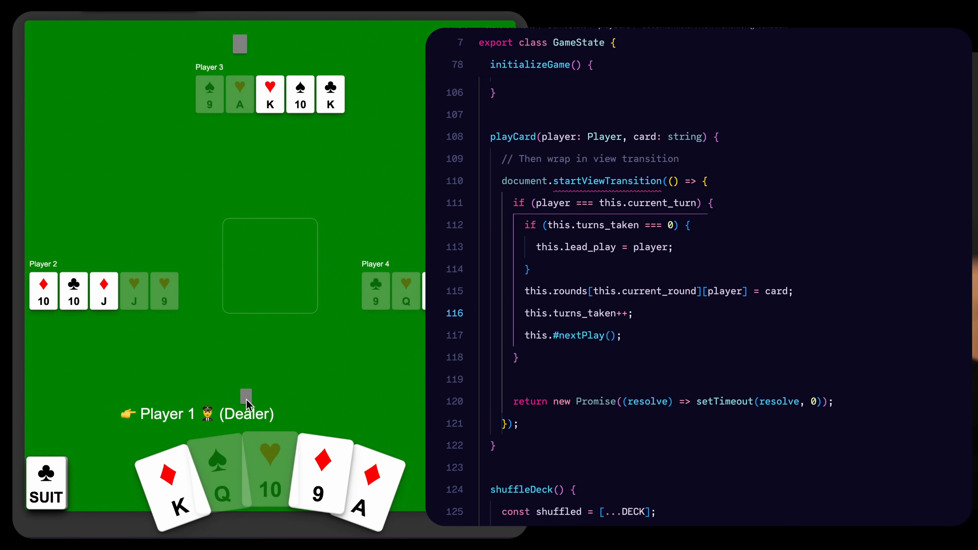
mouse_move(233, 403)
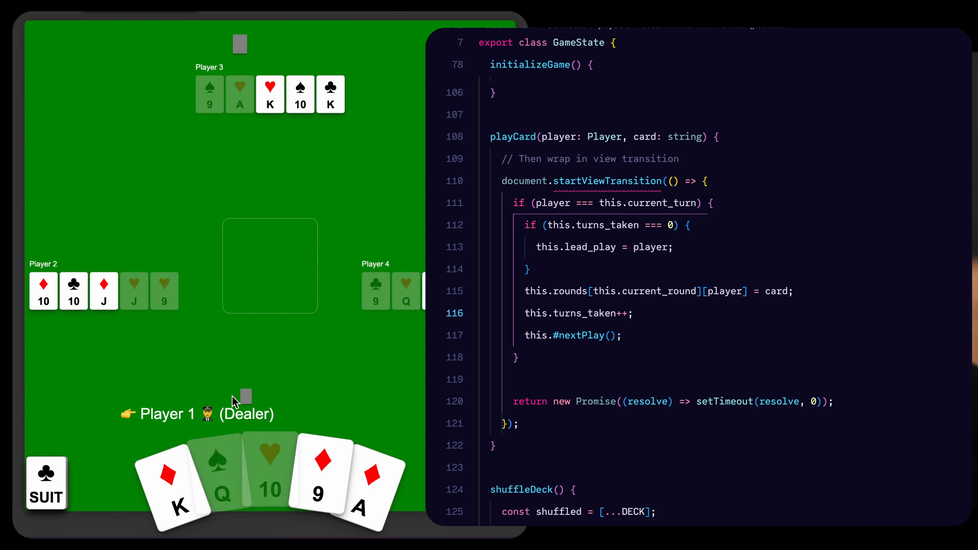
mouse_move(271, 191)
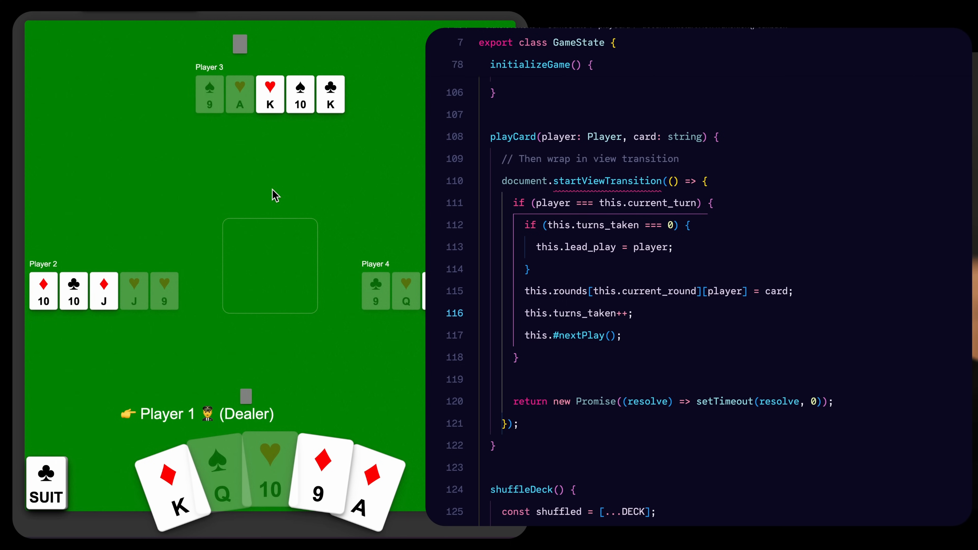
Step: Play the King of diamonds from Player 1's hand with playCard's startViewTransition logic shown
left_click(171, 487)
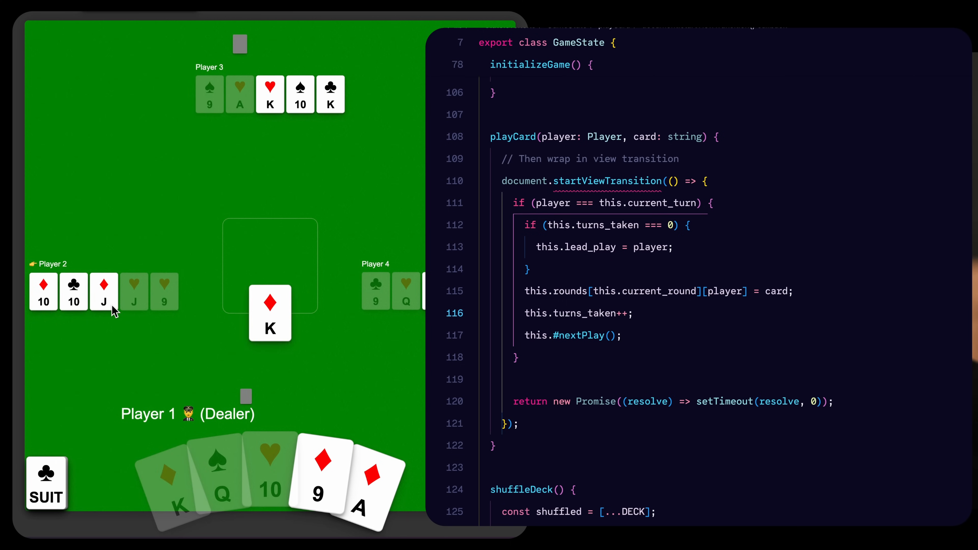